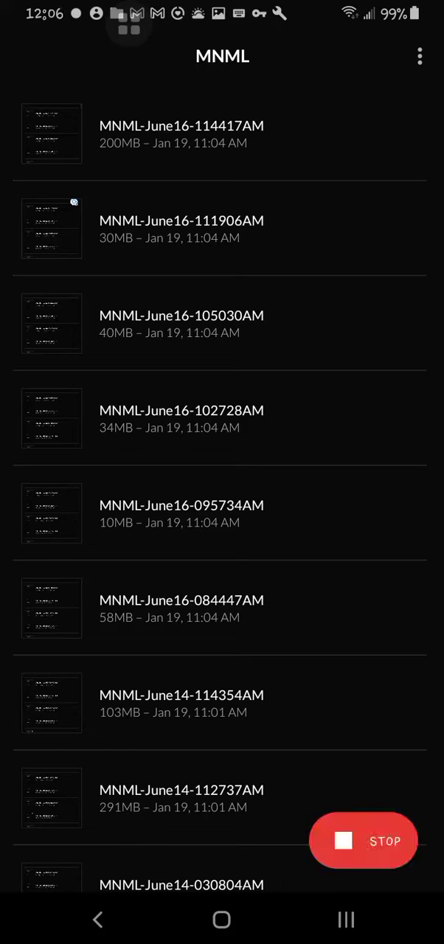
left_click(346, 919)
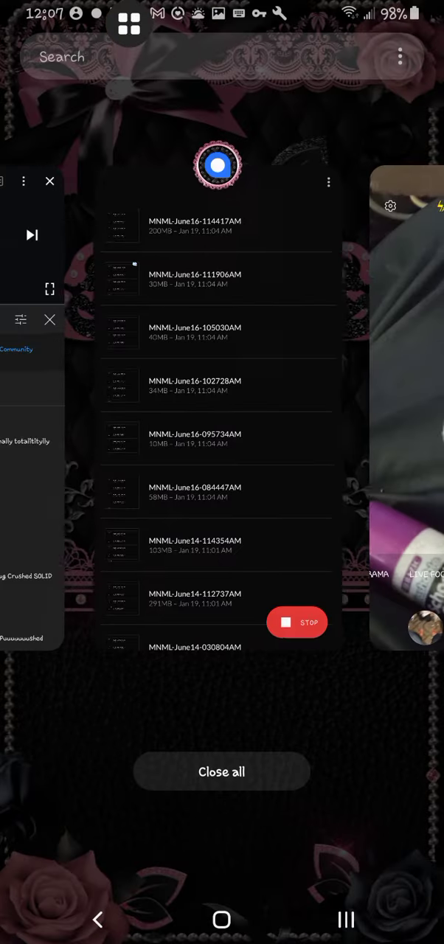
left_click(217, 166)
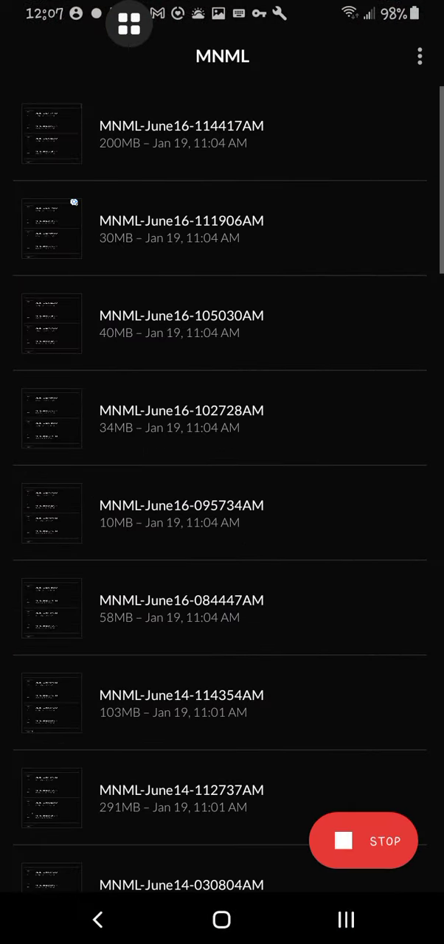